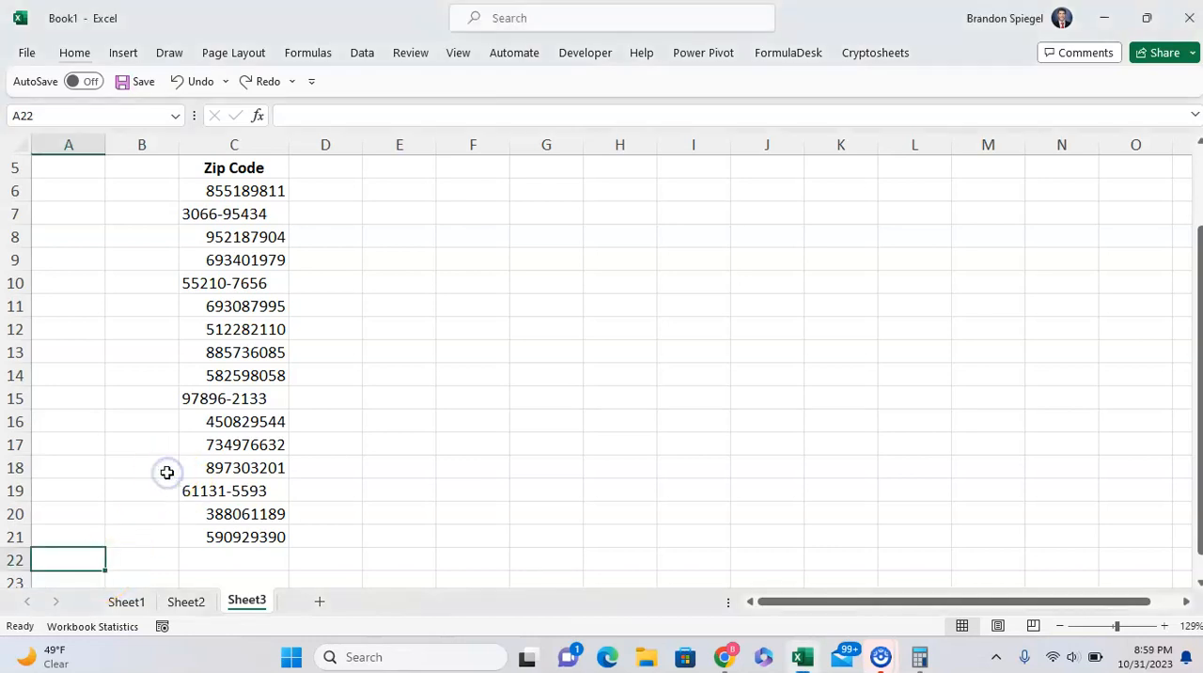
Select the zip code range C6:C21
click(233, 191)
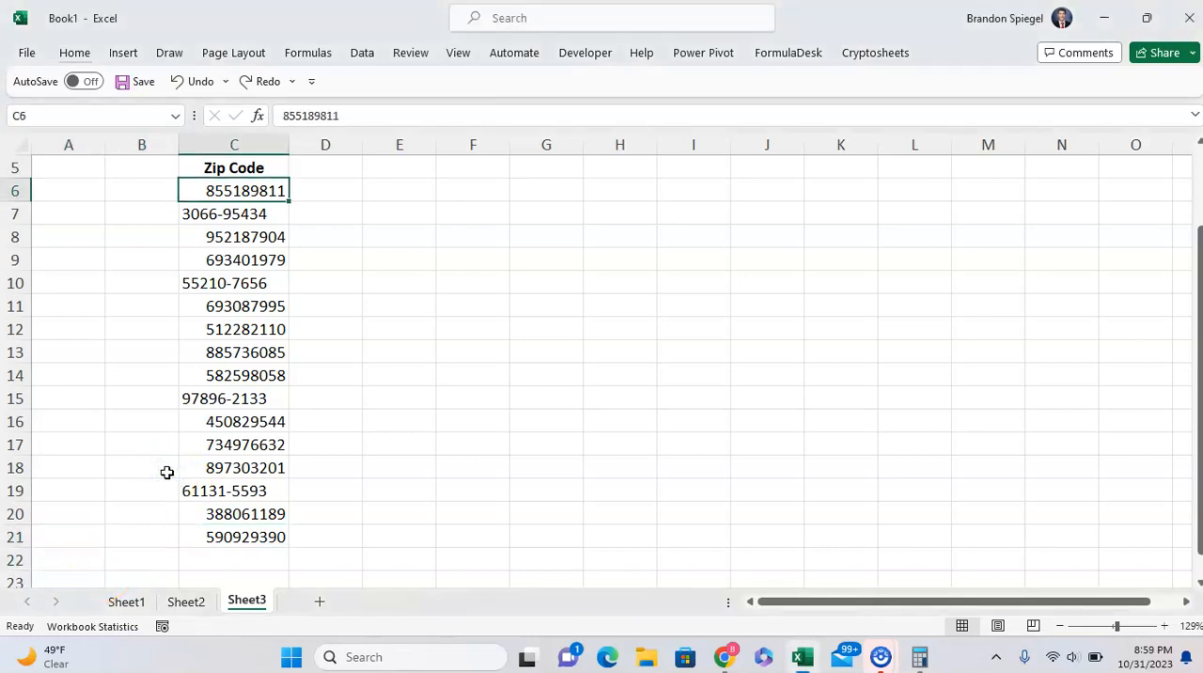
drag(233, 190, 233, 537)
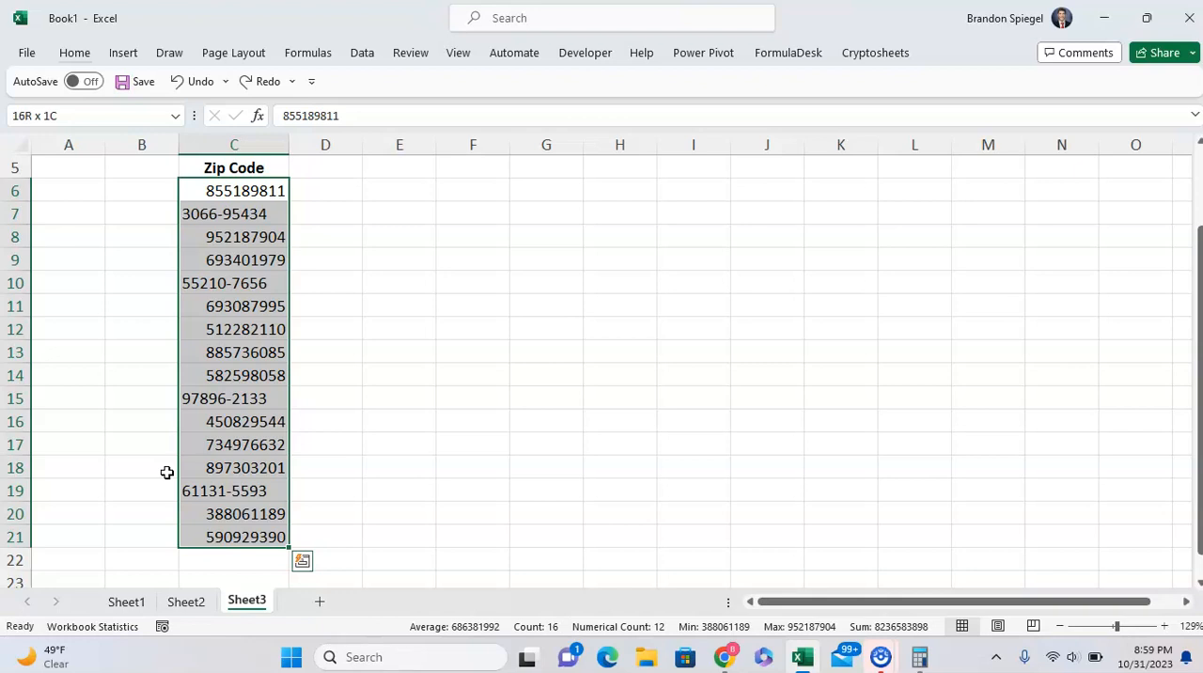
click(233, 192)
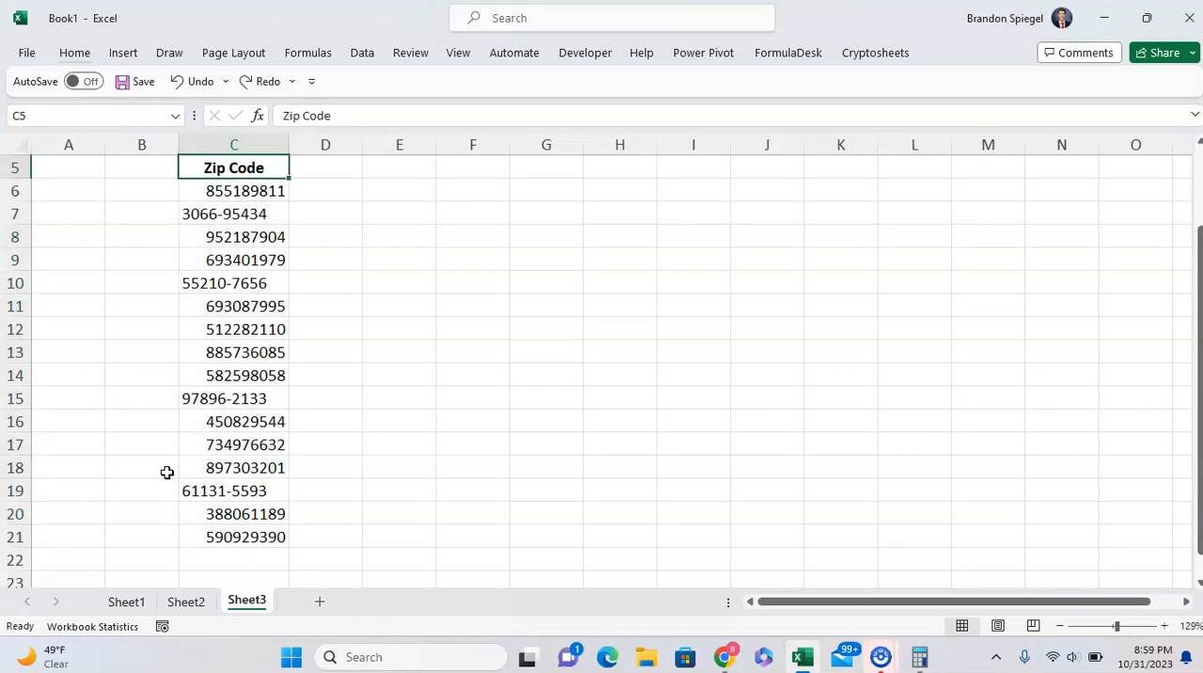
click(233, 191)
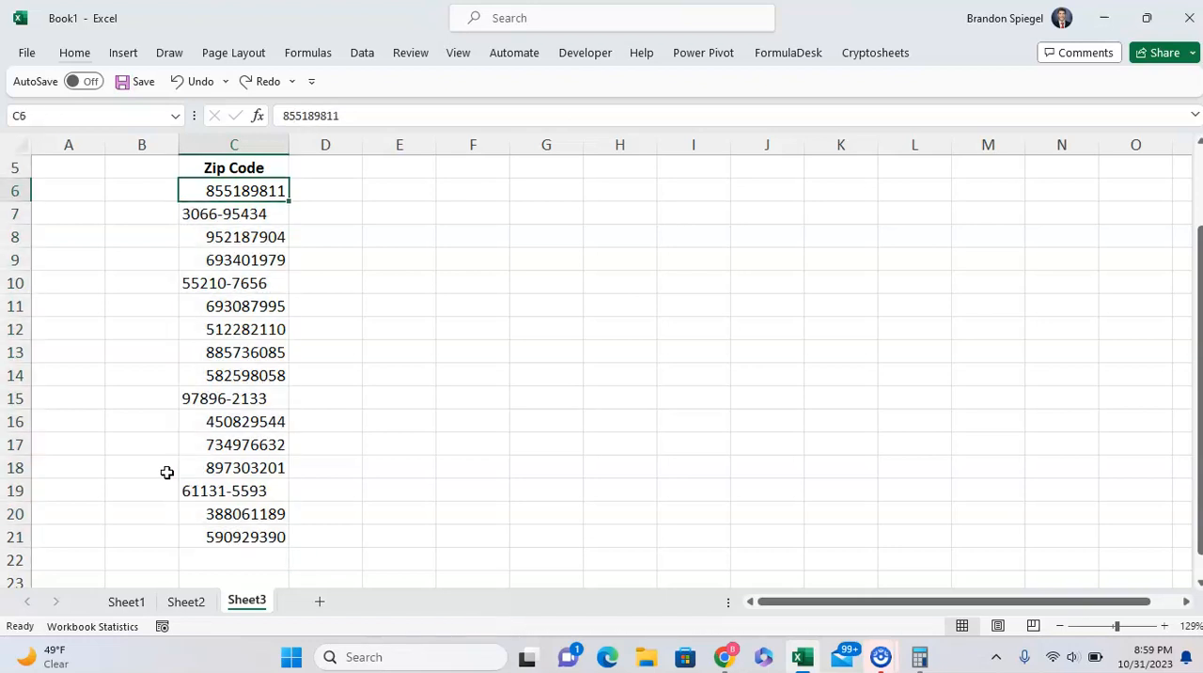
drag(234, 190, 234, 538)
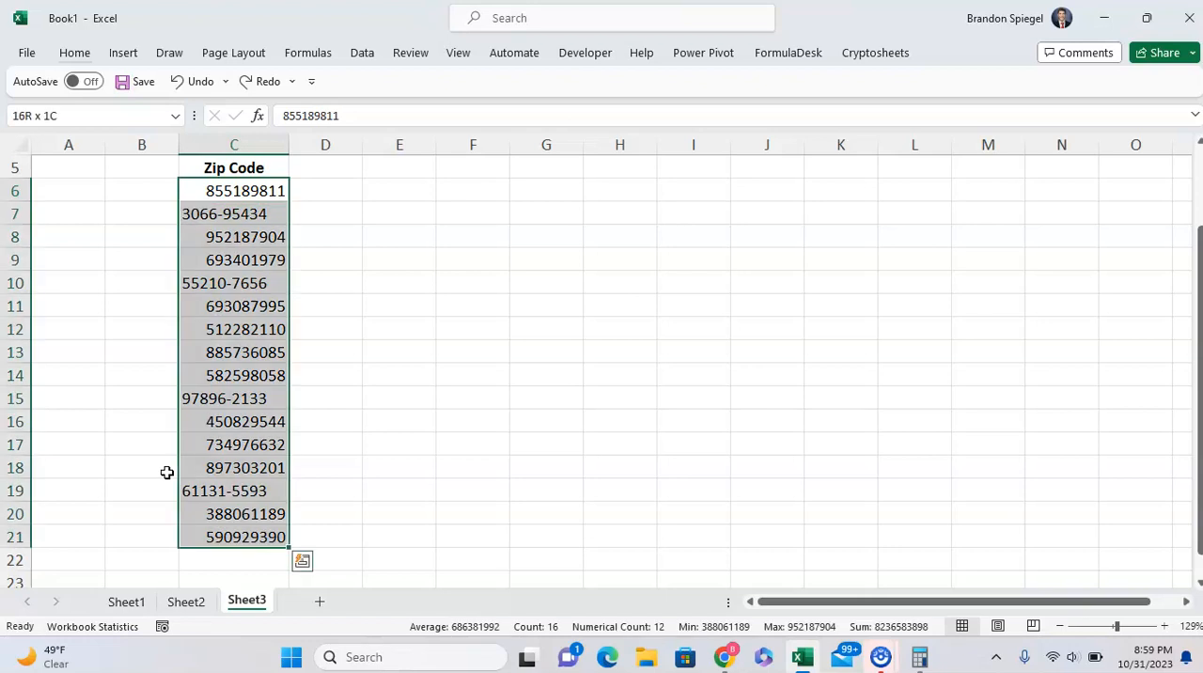
Replace every dash with nothing via Ctrl+H so all zip codes become plain nine-digit numbers
key(ctrl+h)
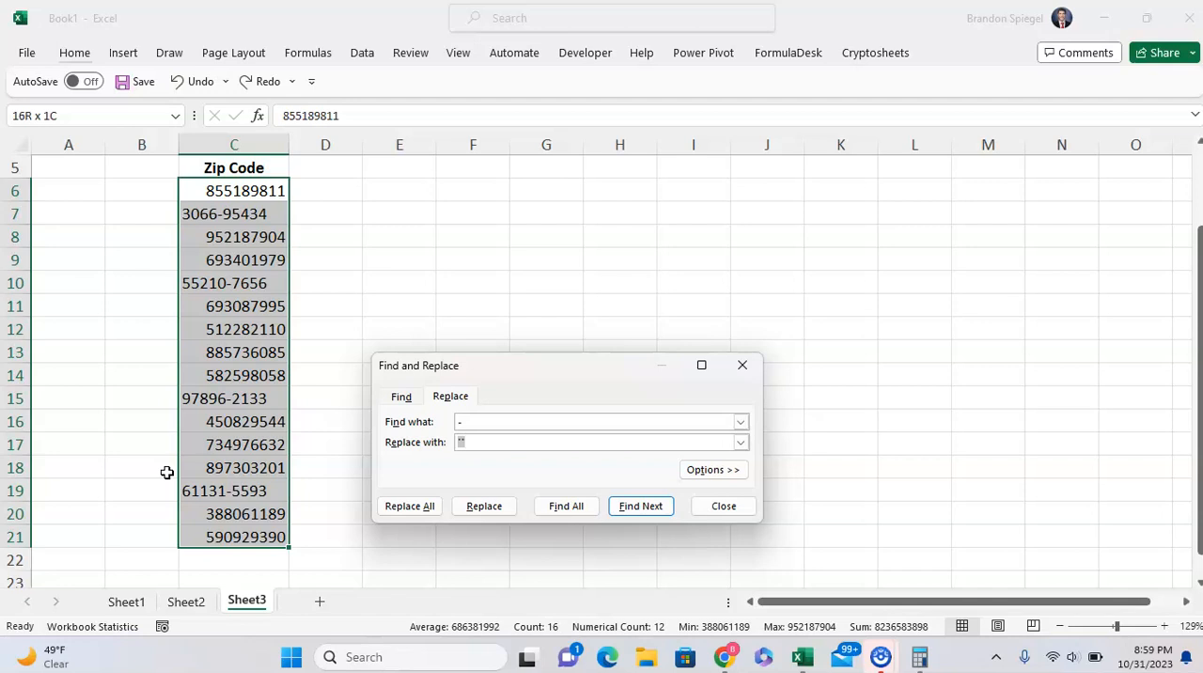
click(401, 395)
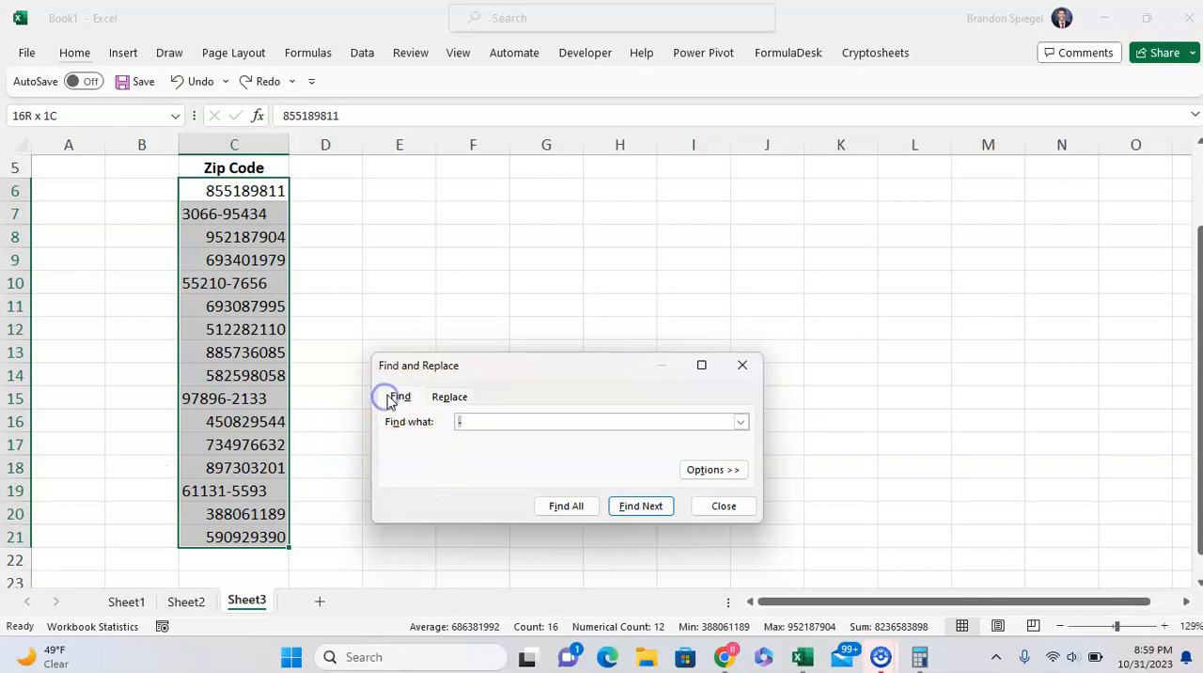
click(449, 395)
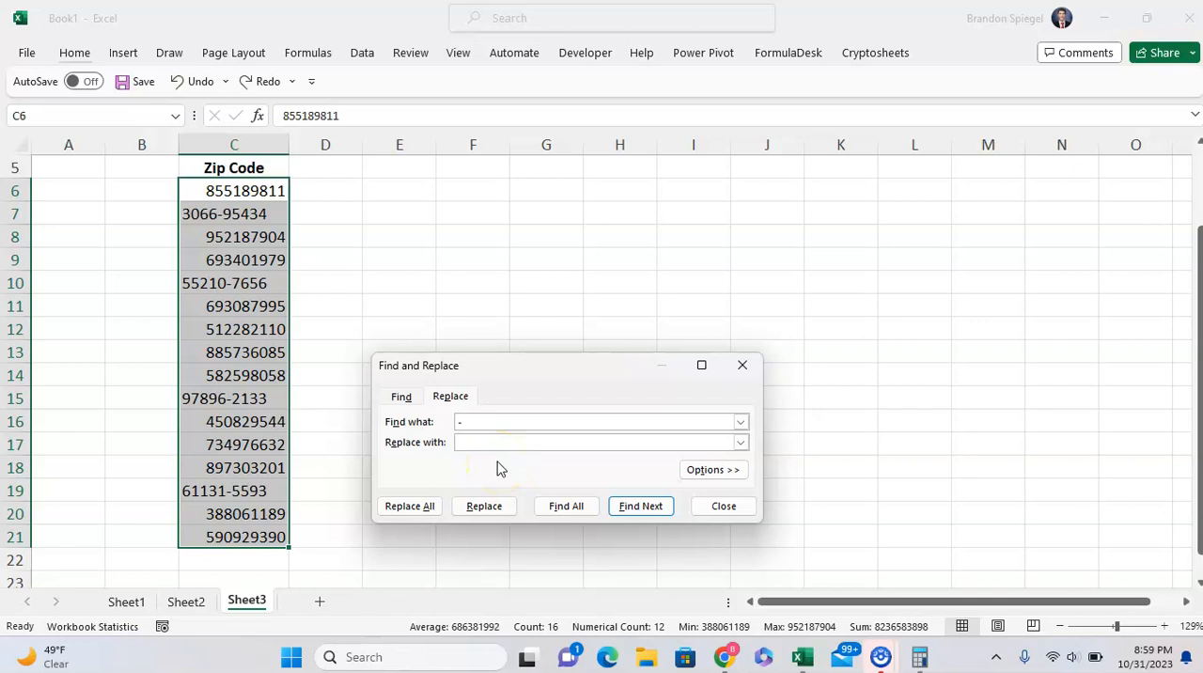
click(598, 442)
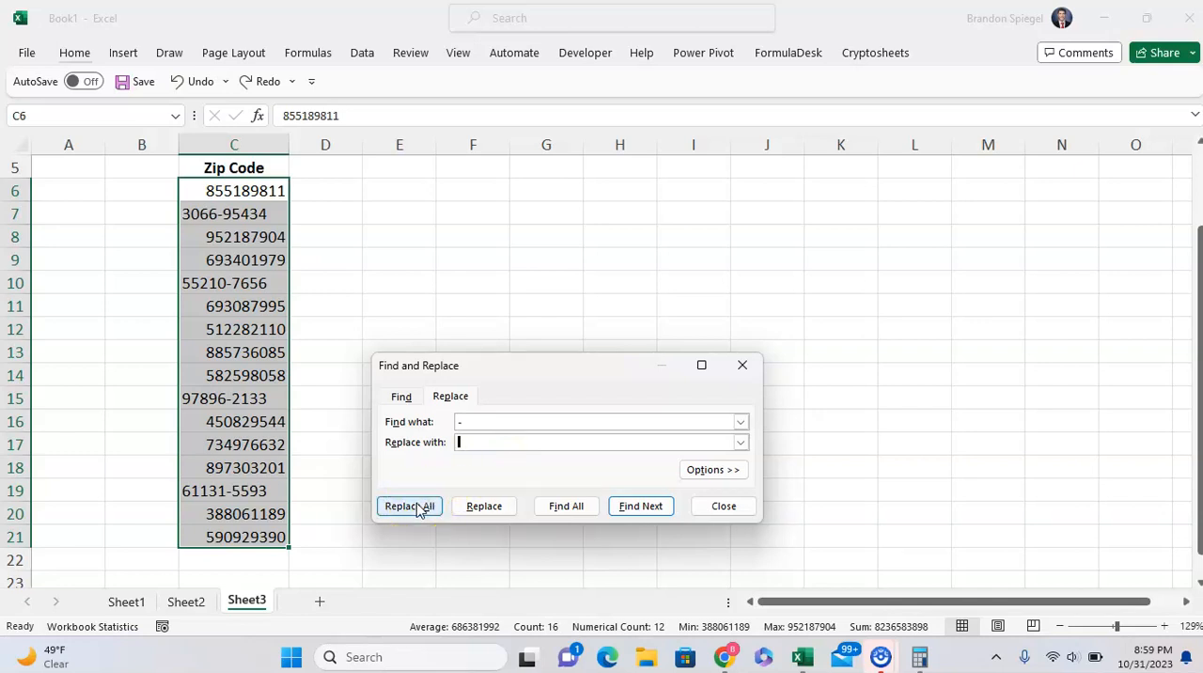
click(410, 505)
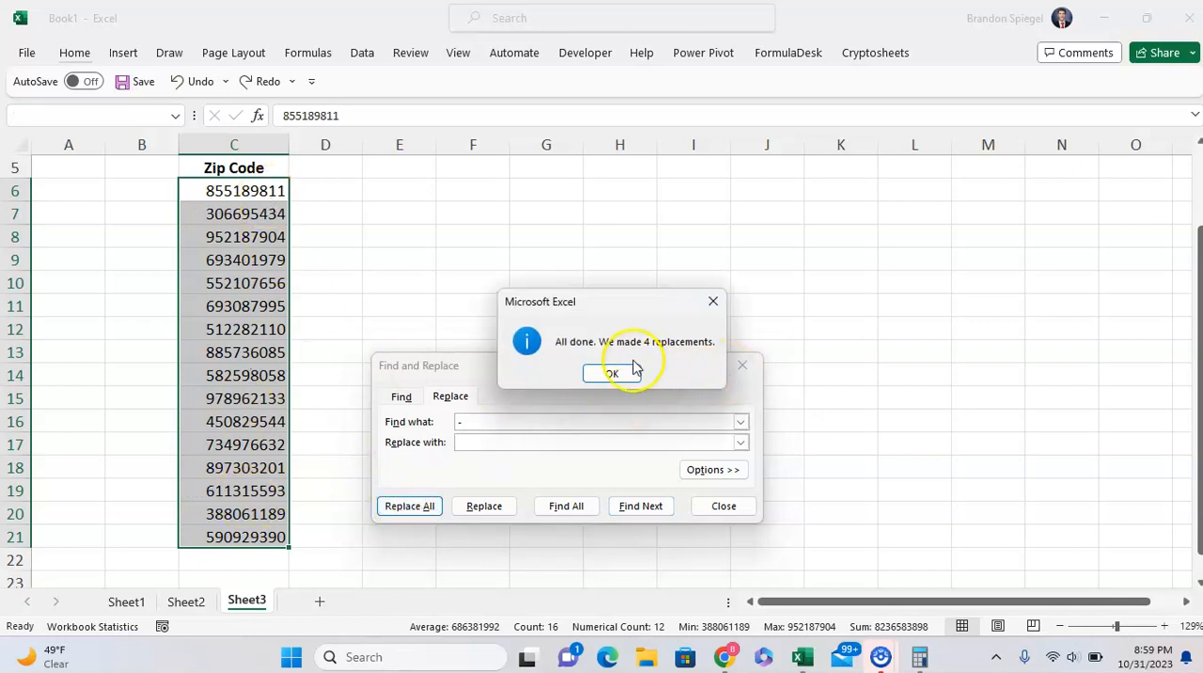
click(613, 372)
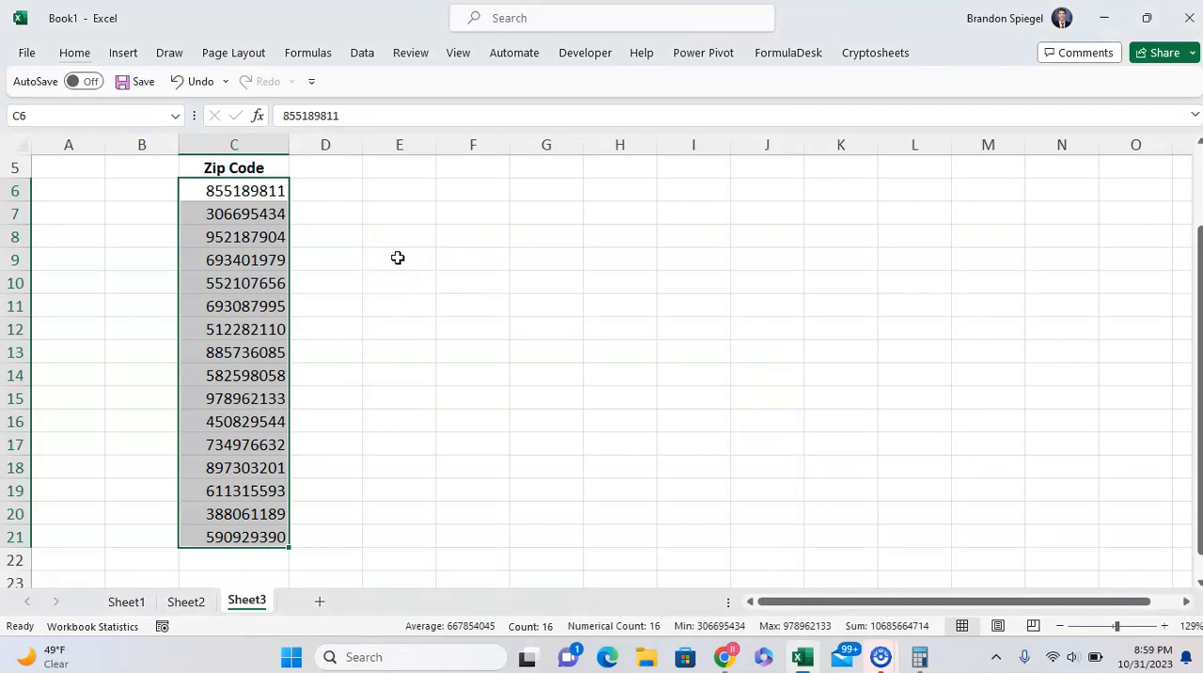
Apply the Special > ZIP Code + 4 number format to the selected zip codes
click(75, 53)
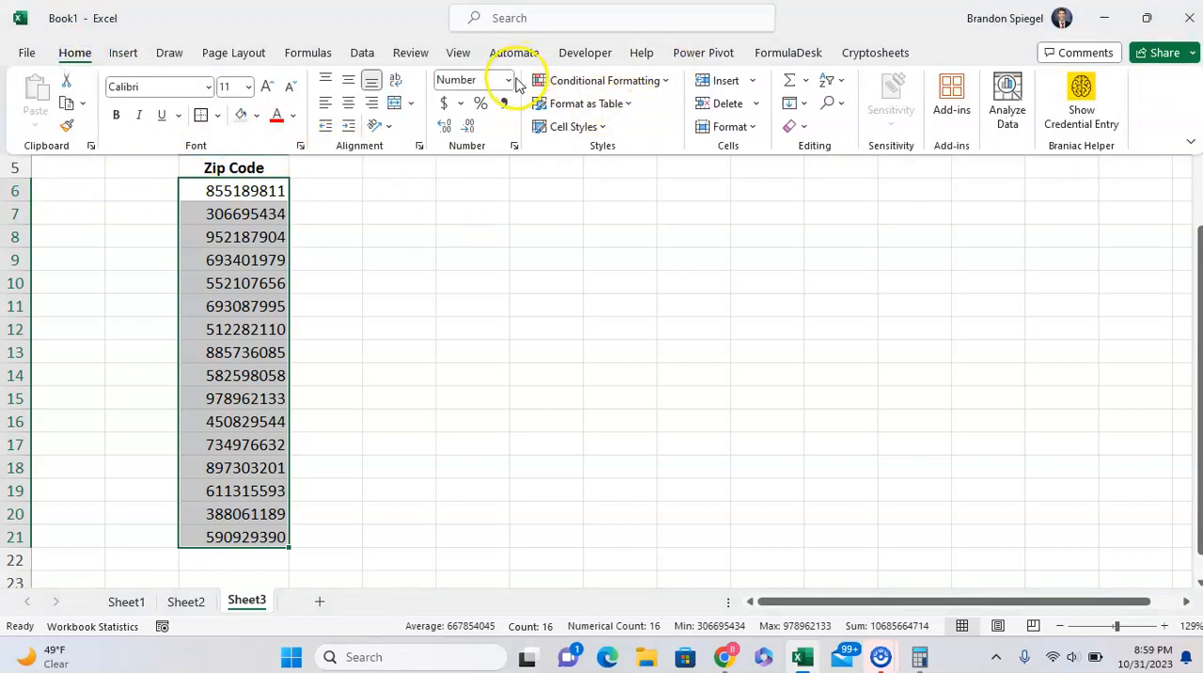
click(508, 79)
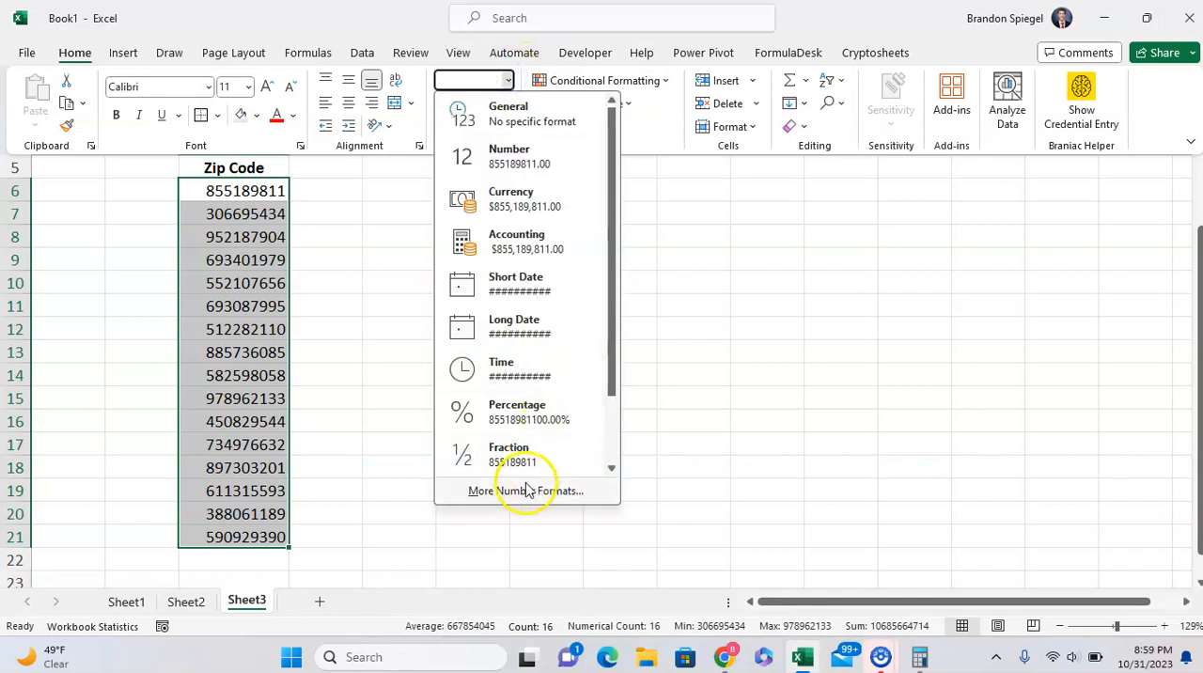
click(526, 489)
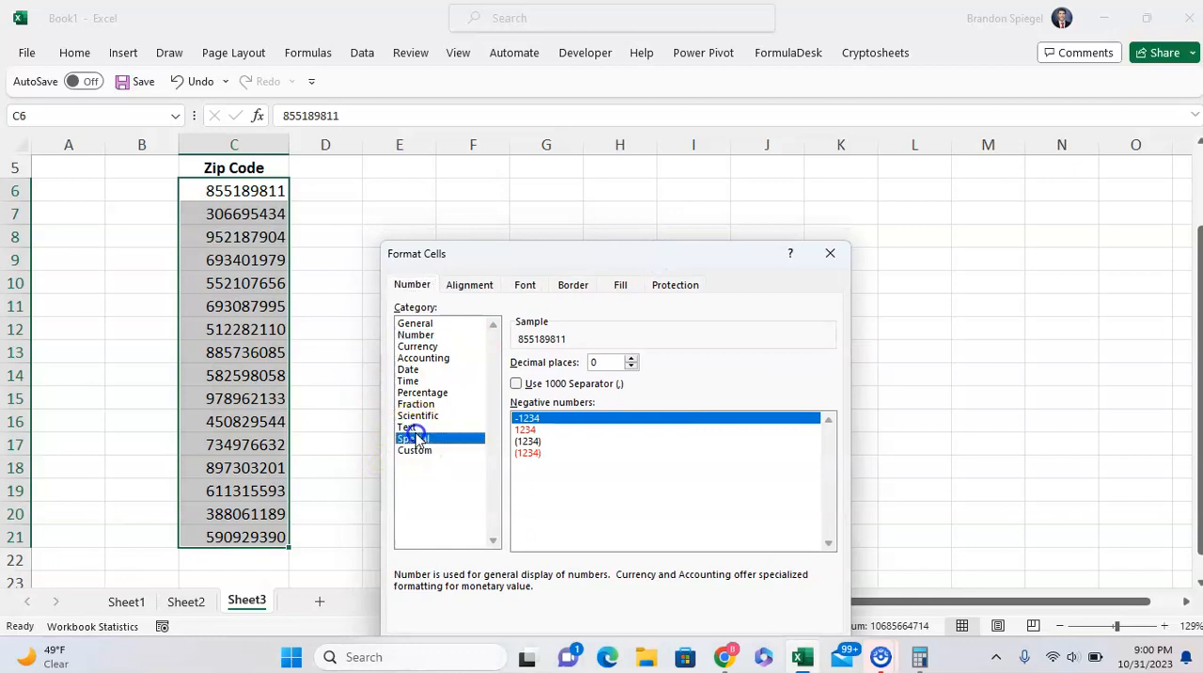
click(414, 440)
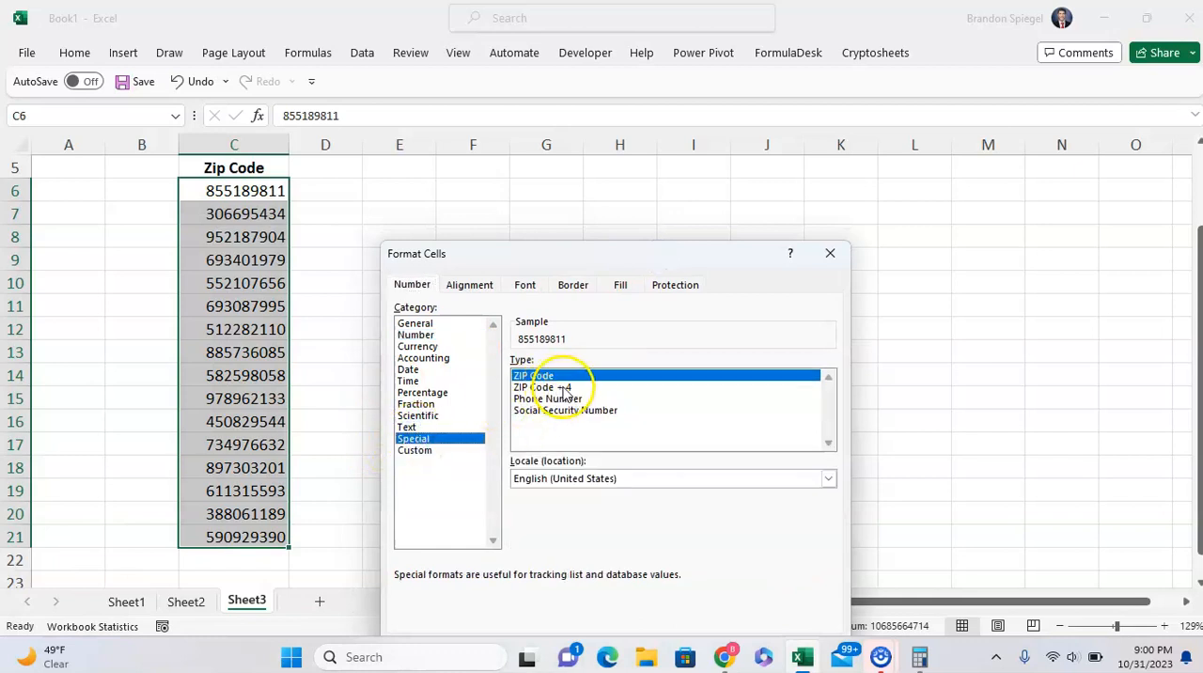
mouse_move(564, 388)
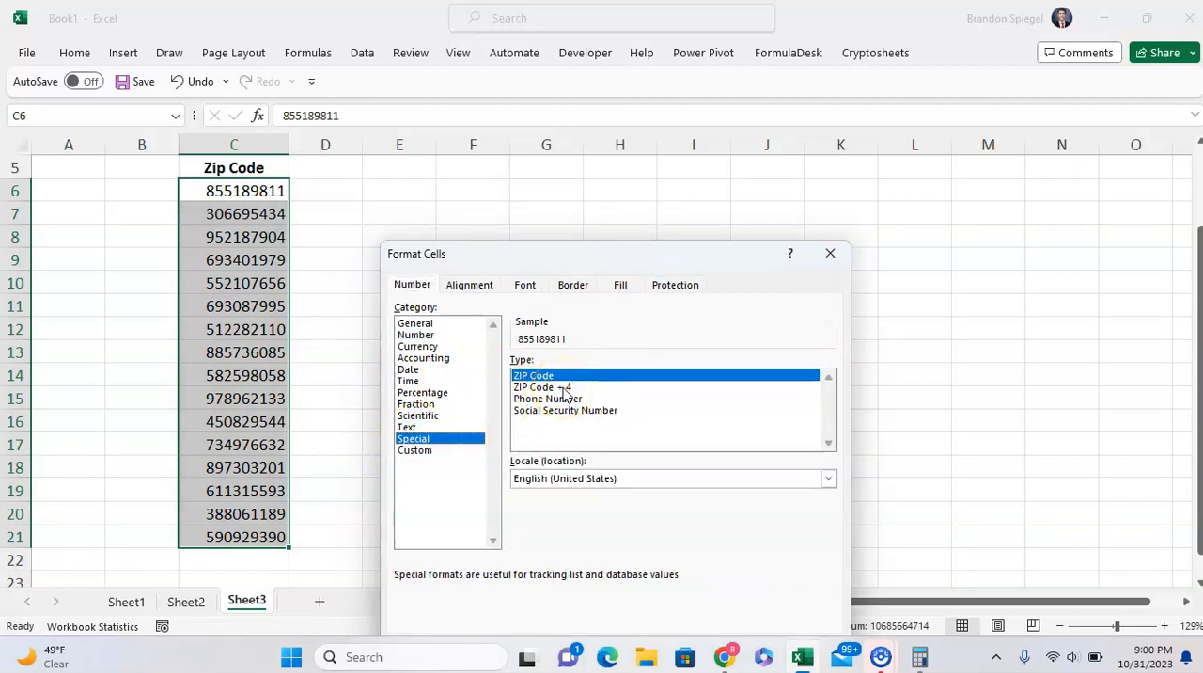
click(542, 388)
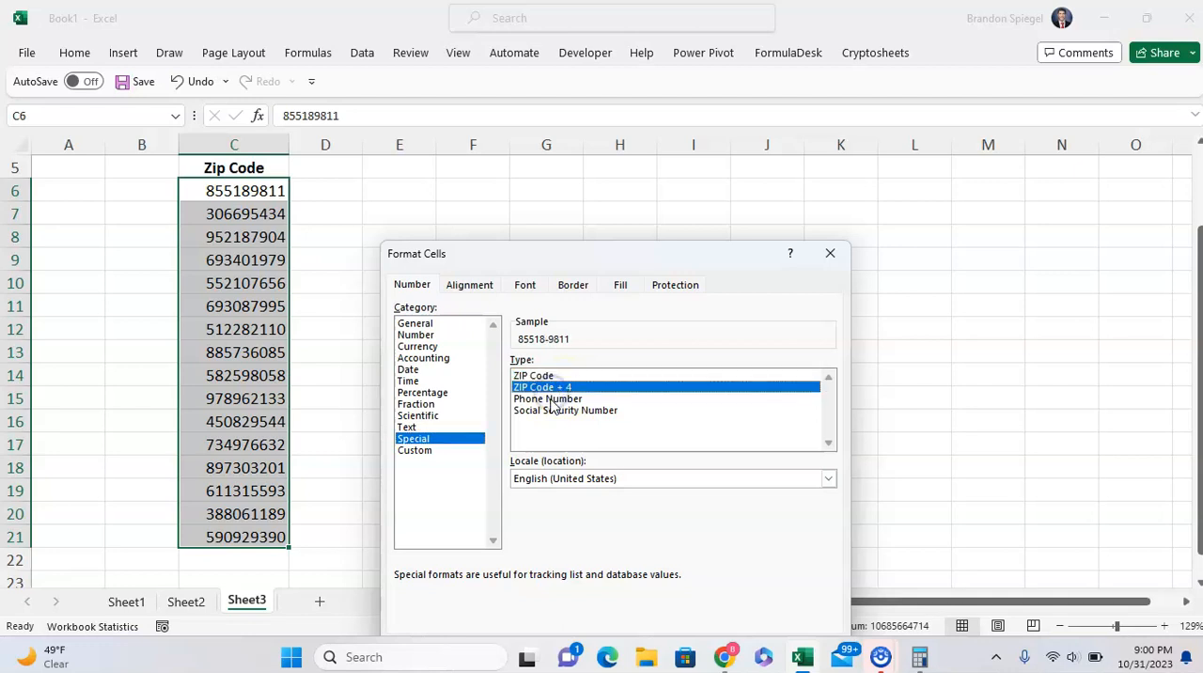
click(564, 410)
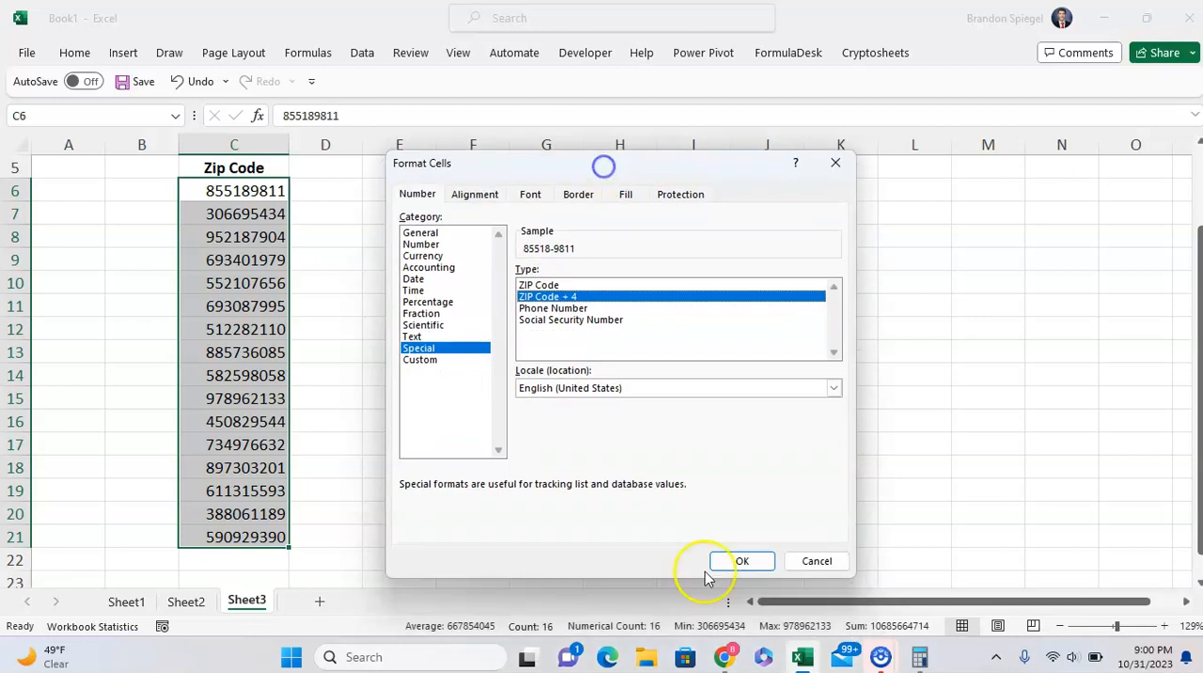
click(741, 561)
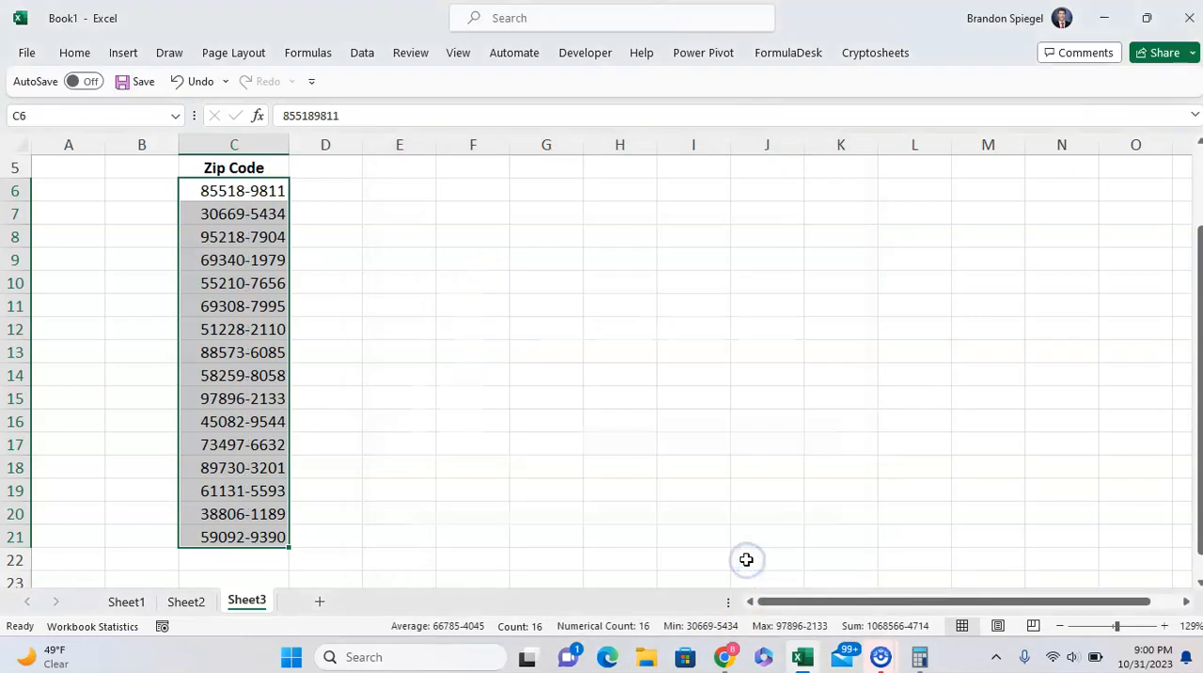
mouse_move(418, 220)
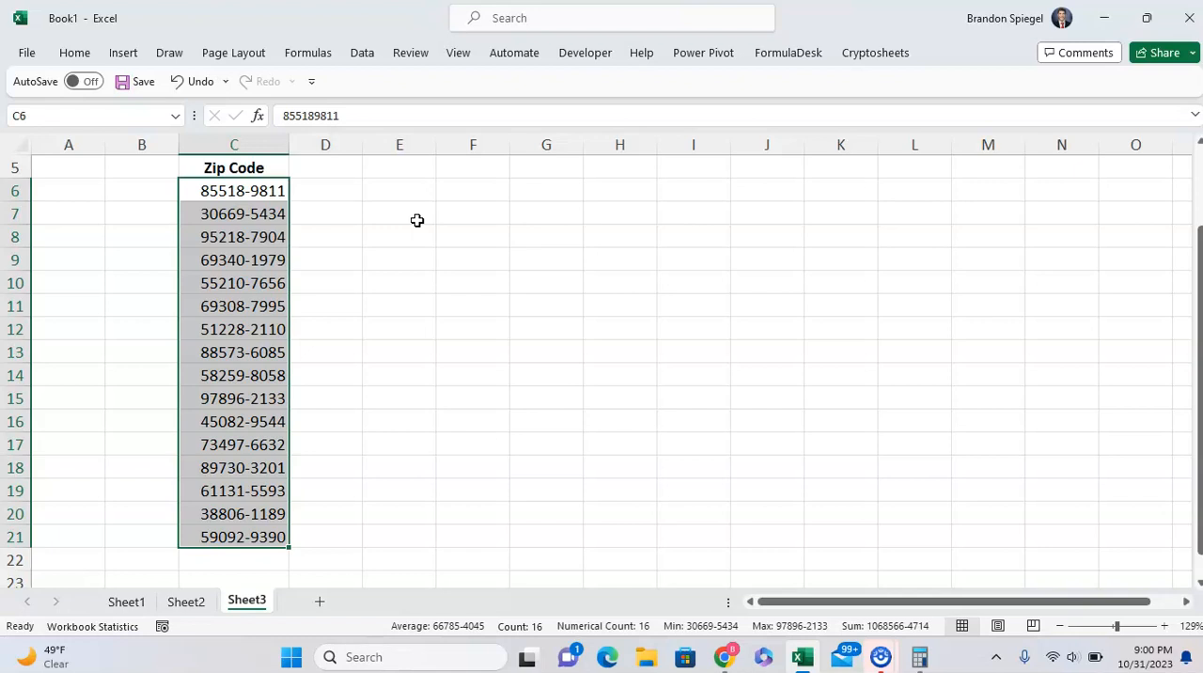
click(326, 190)
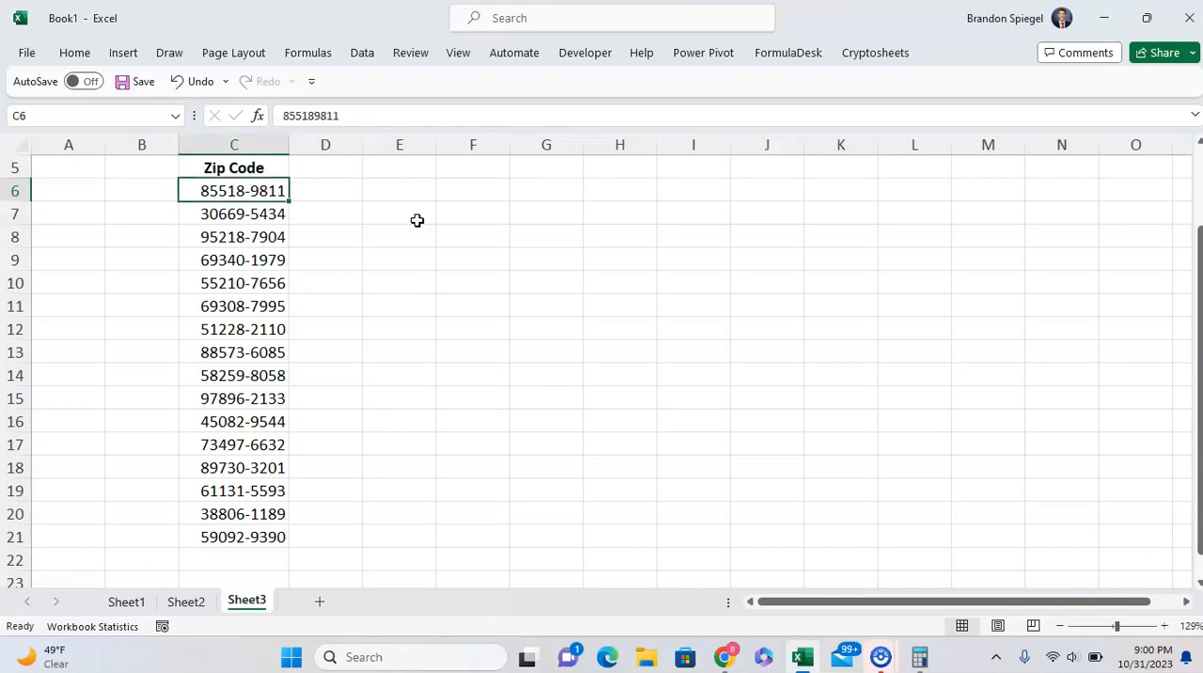
click(474, 190)
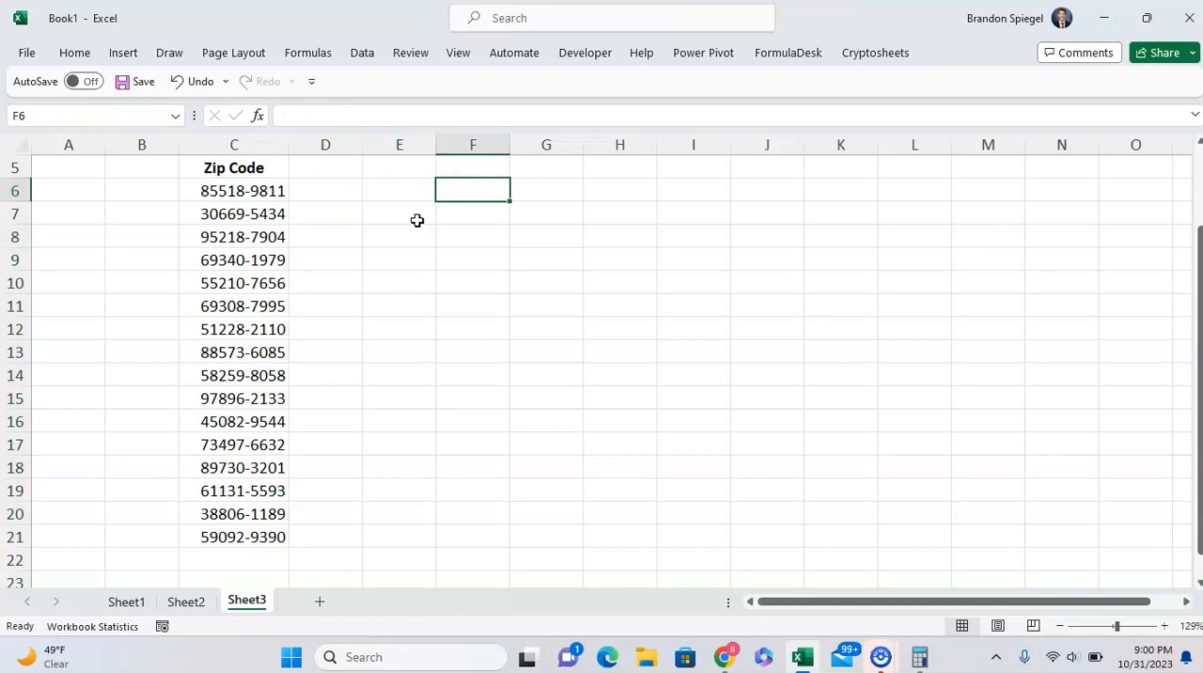